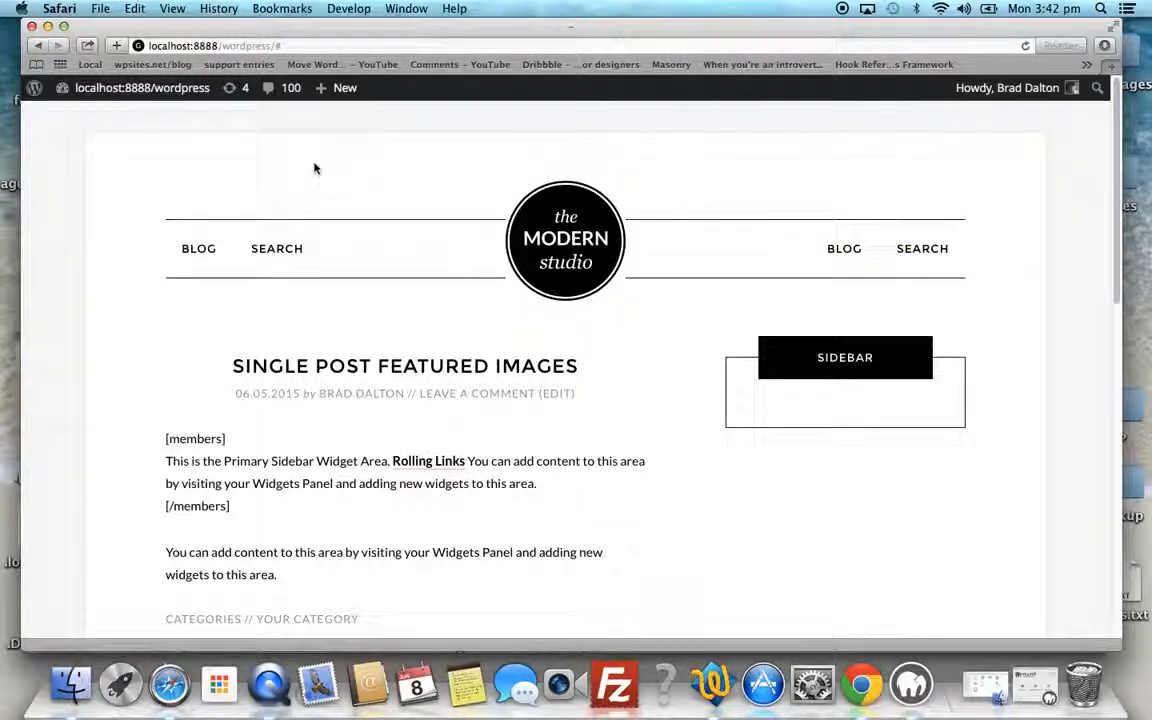
mouse_move(276, 248)
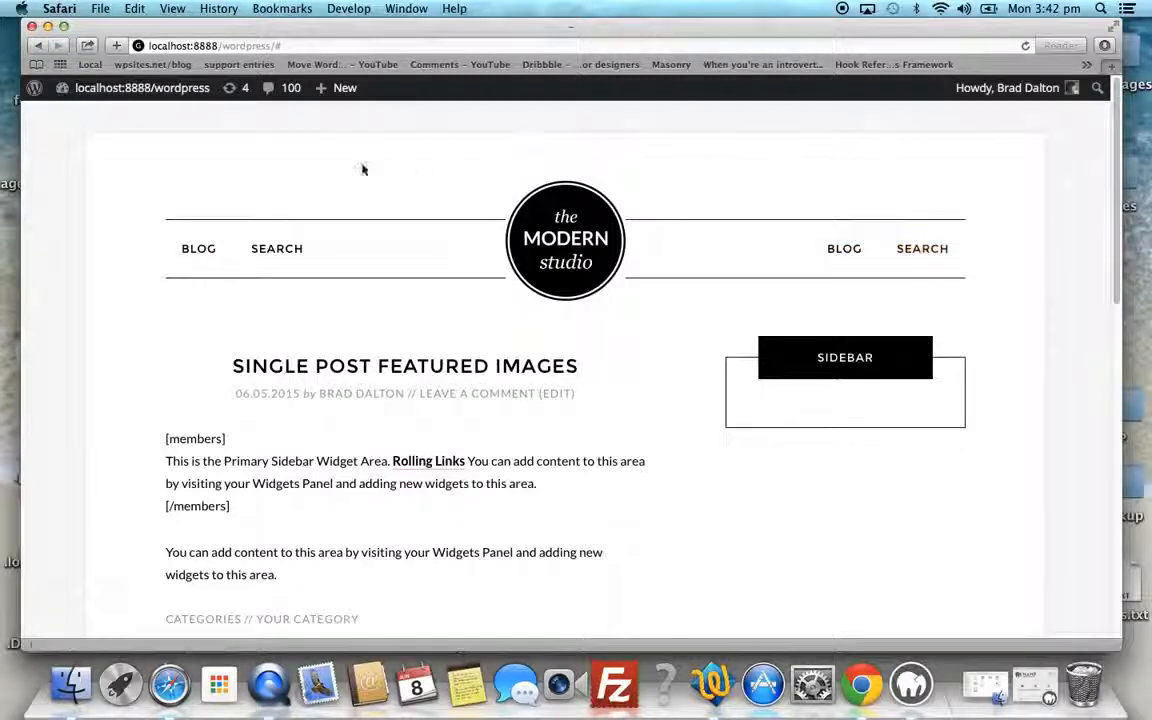
mouse_move(362, 148)
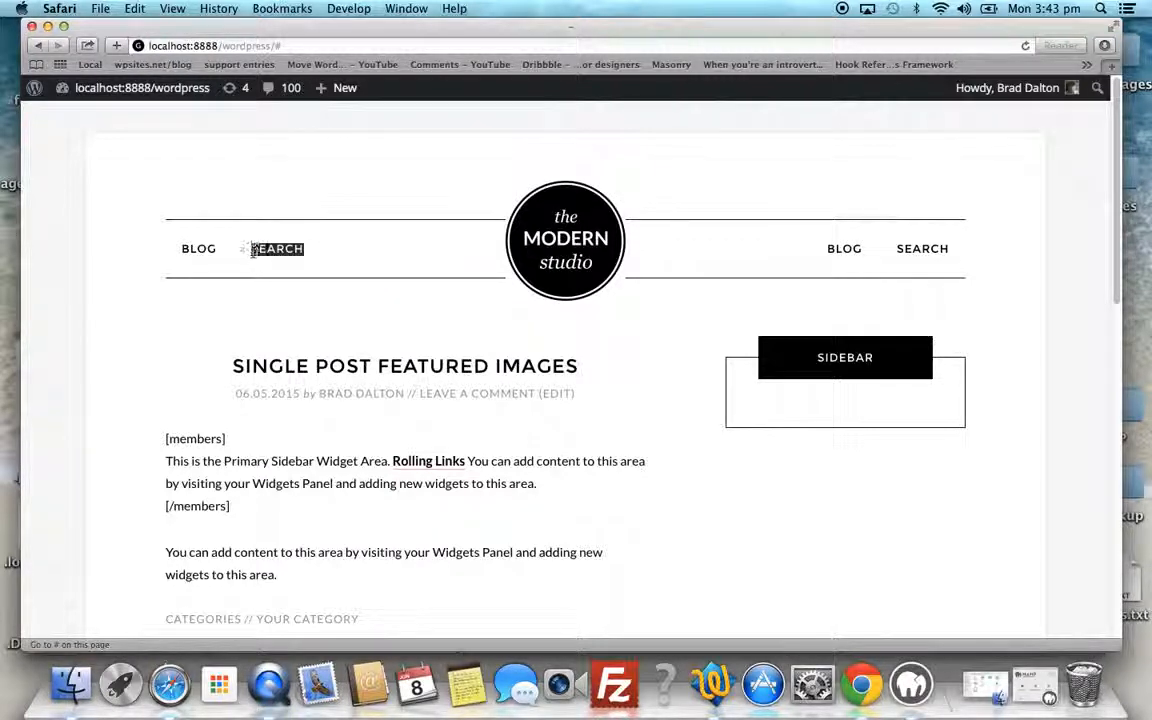
- Inspect the Search nav link to reveal the menu links' CSS rules in Web Inspector
right_click(276, 248)
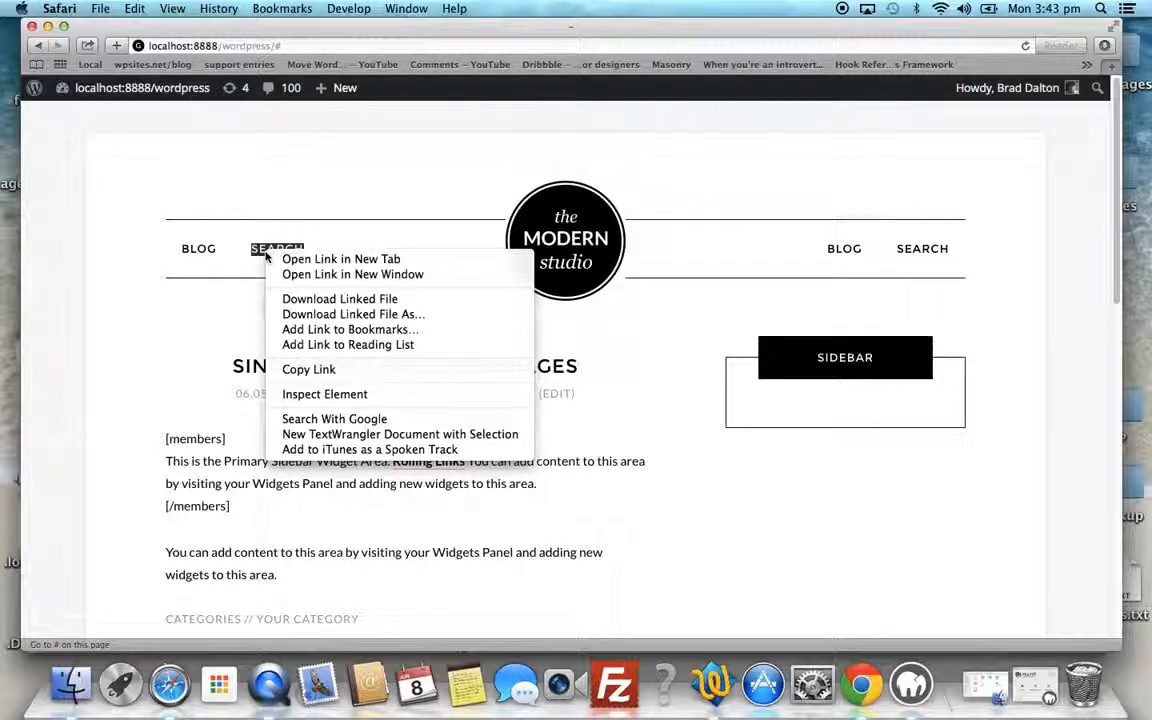
mouse_move(324, 392)
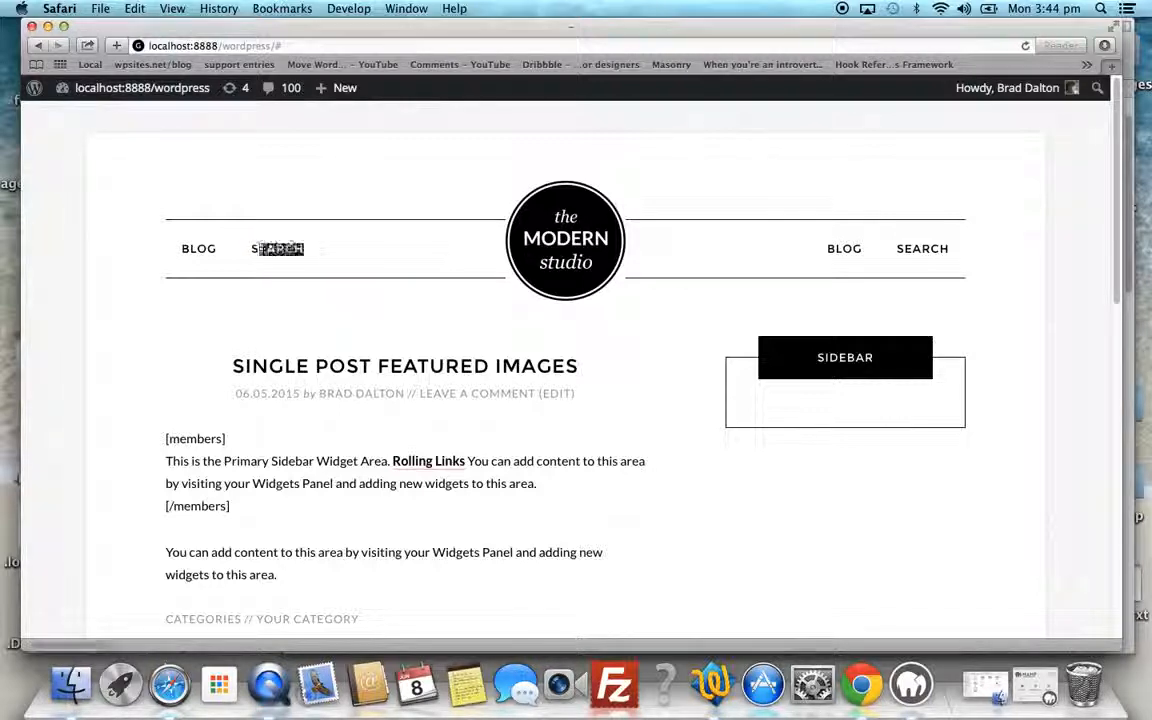
right_click(276, 248)
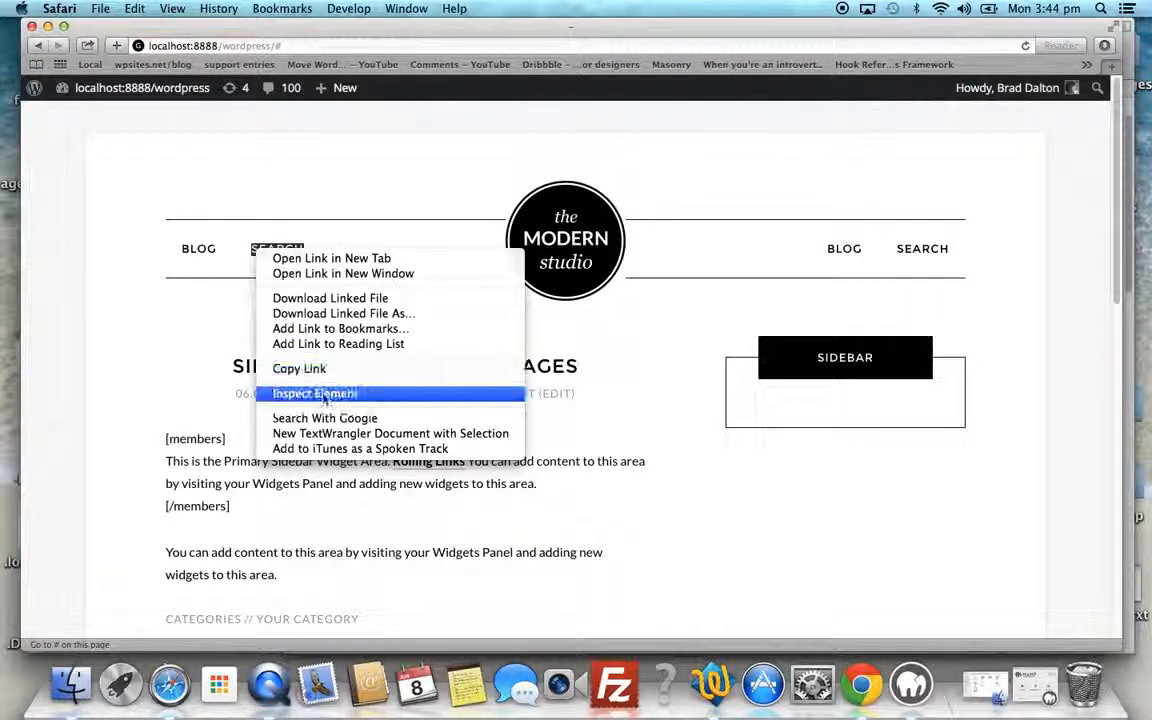
left_click(312, 392)
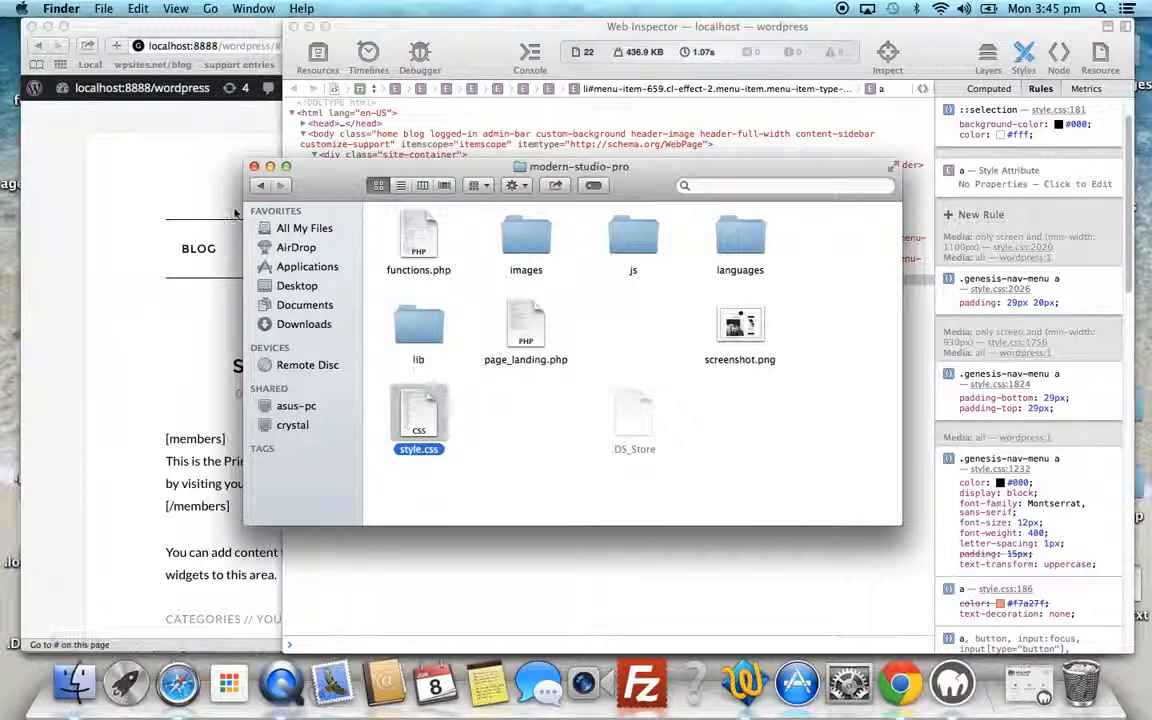
- Open style.css from the modern-studio-pro theme folder in TextWrangler
left_click(260, 184)
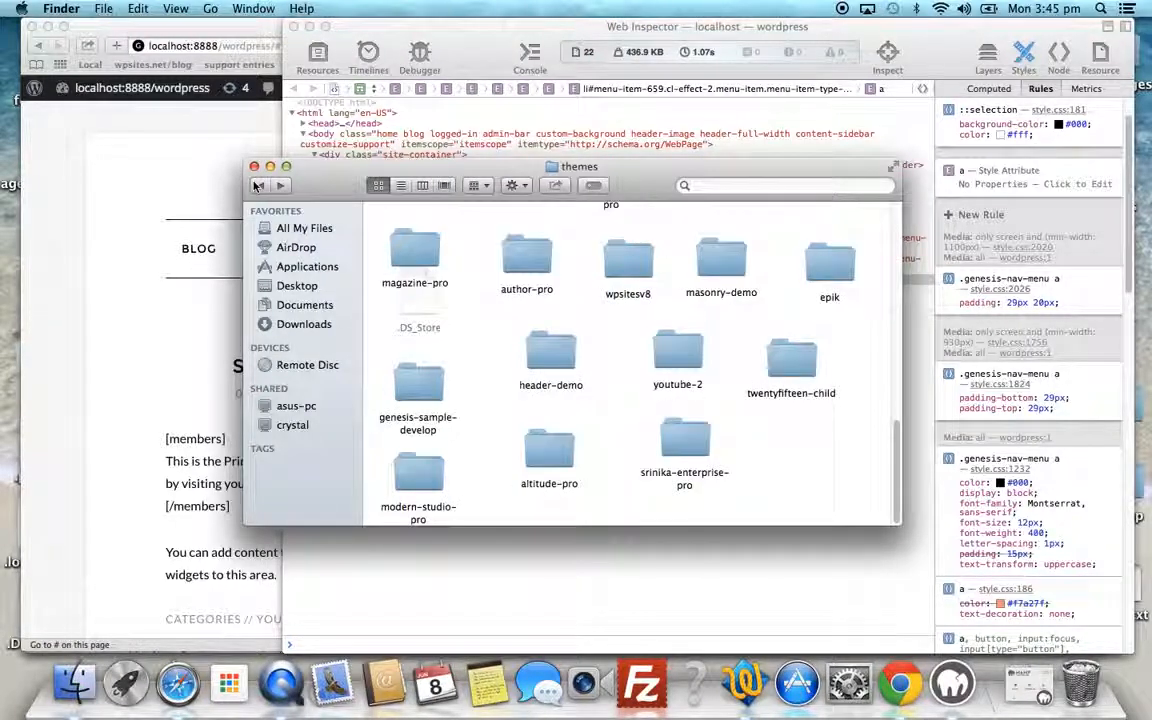
double_click(418, 470)
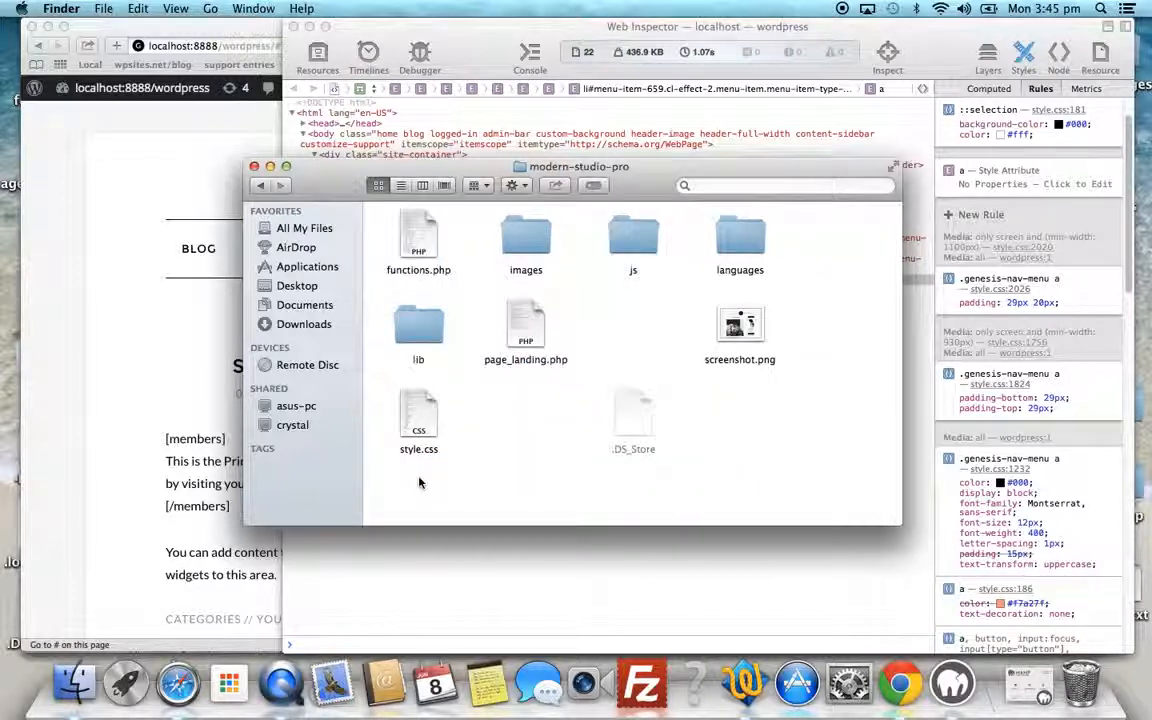
left_click(418, 414)
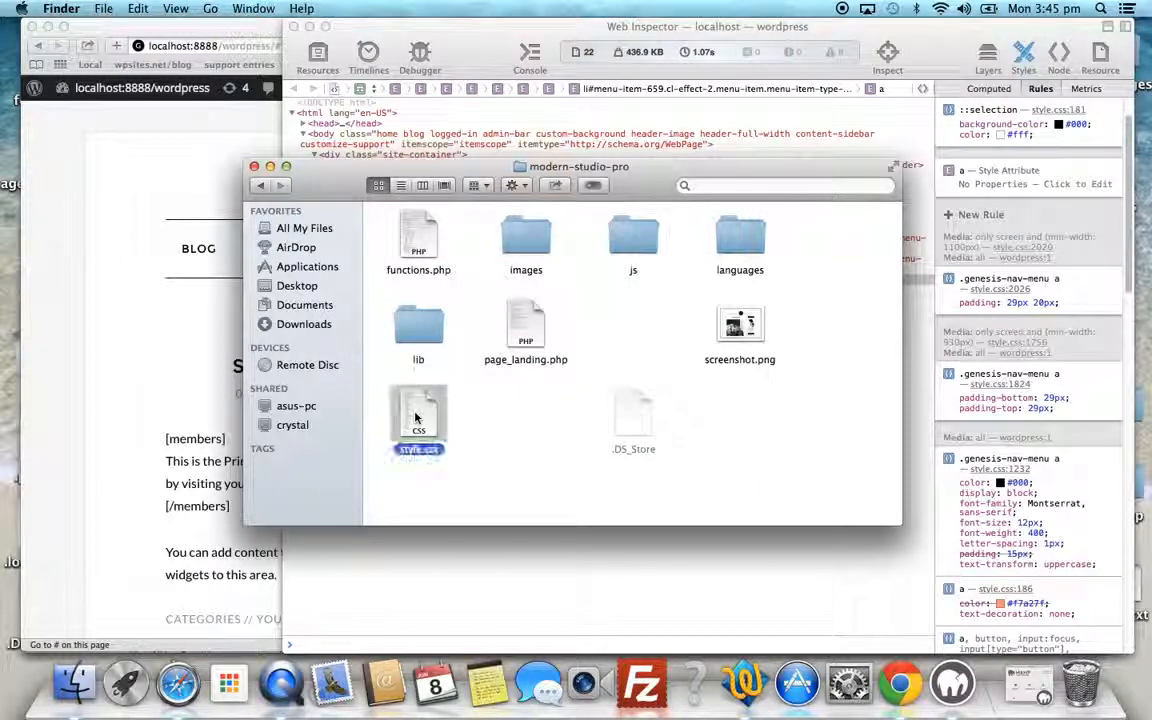
left_click(418, 410)
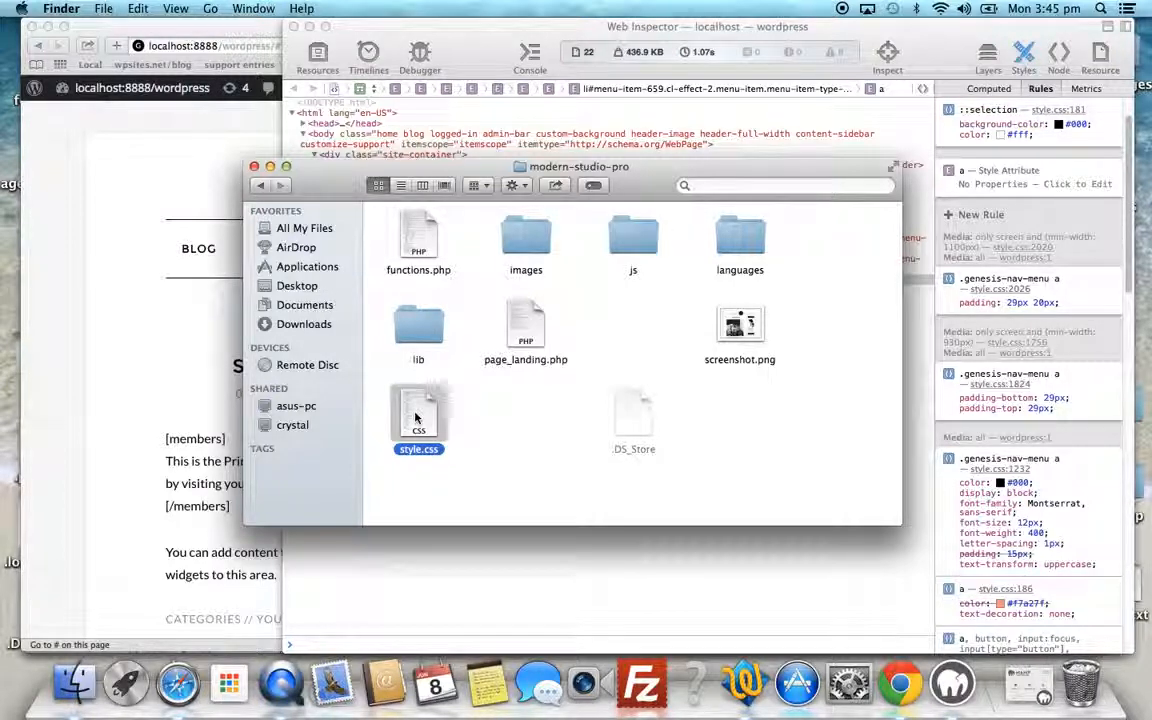
double_click(418, 414)
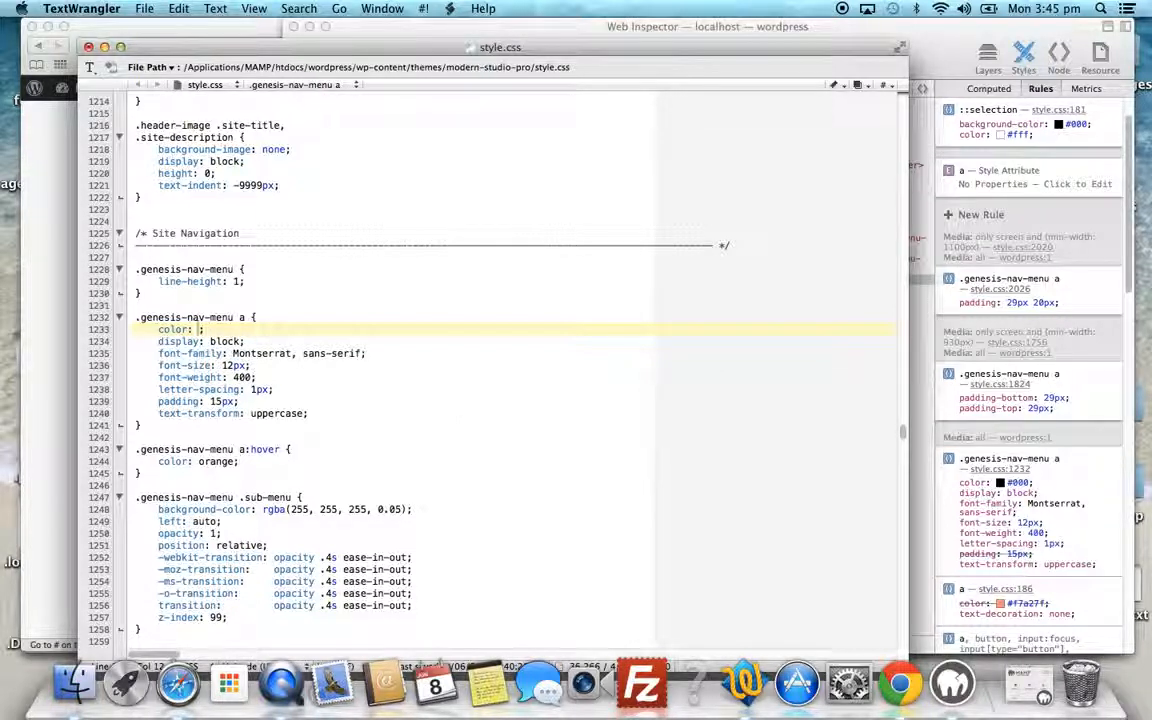
- Change the .genesis-nav-menu a color value to red
type("#")
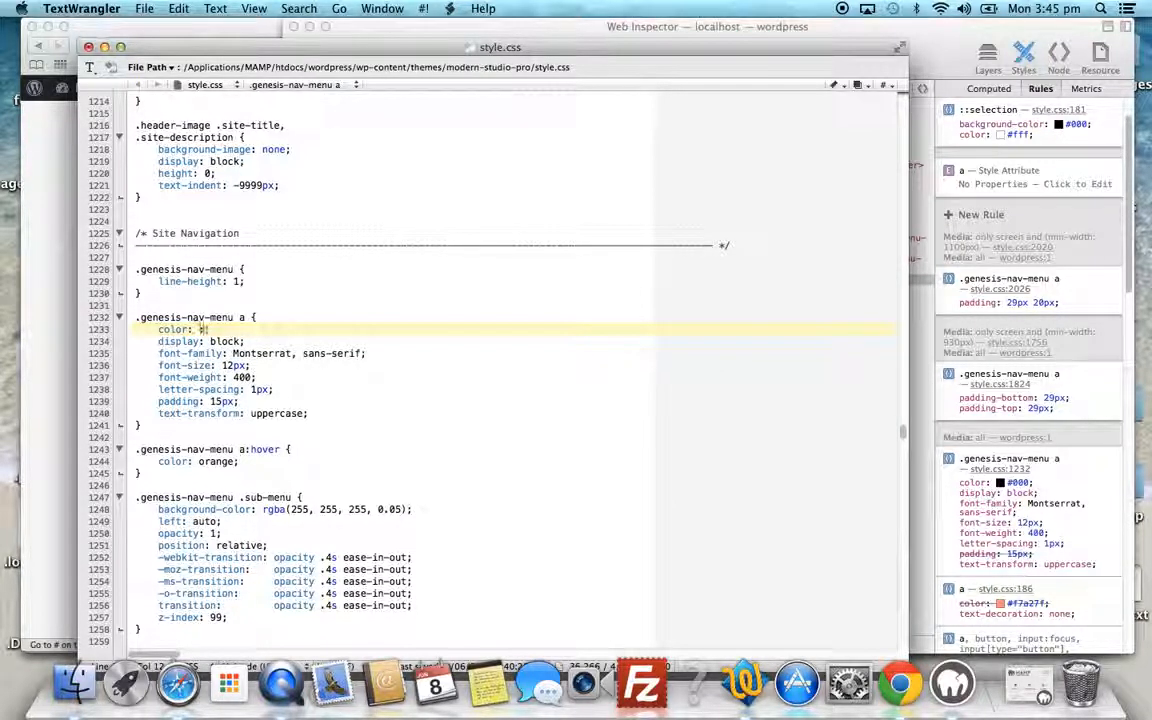
type("red")
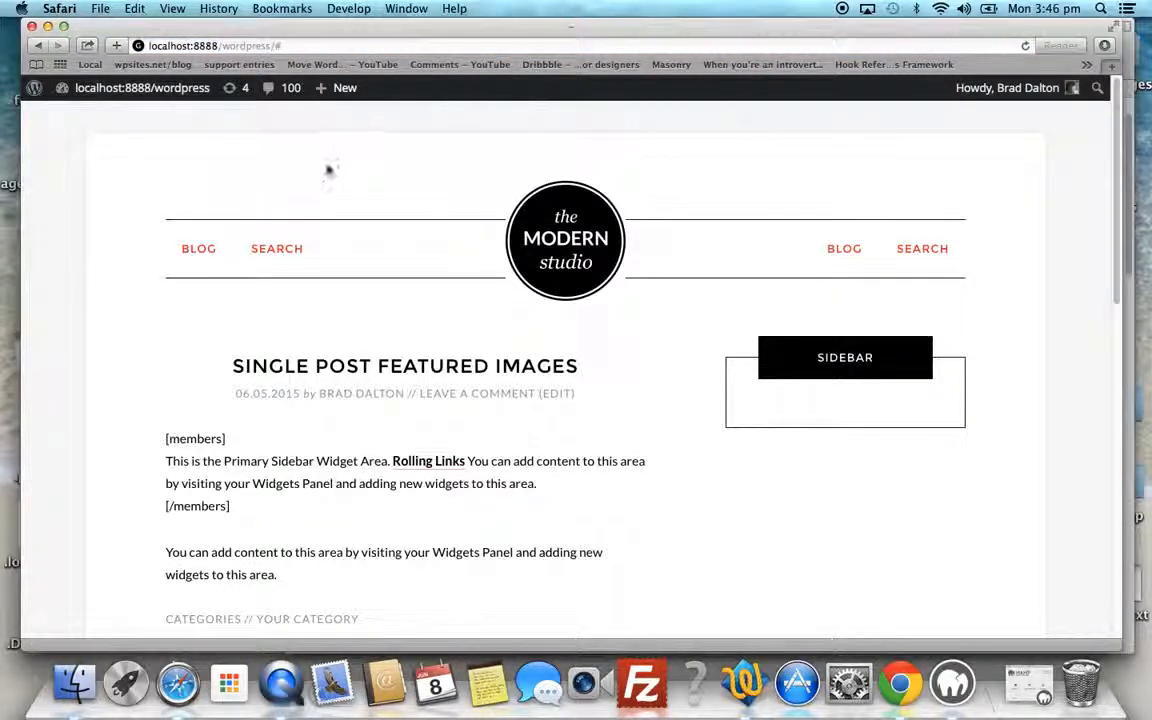
mouse_move(322, 182)
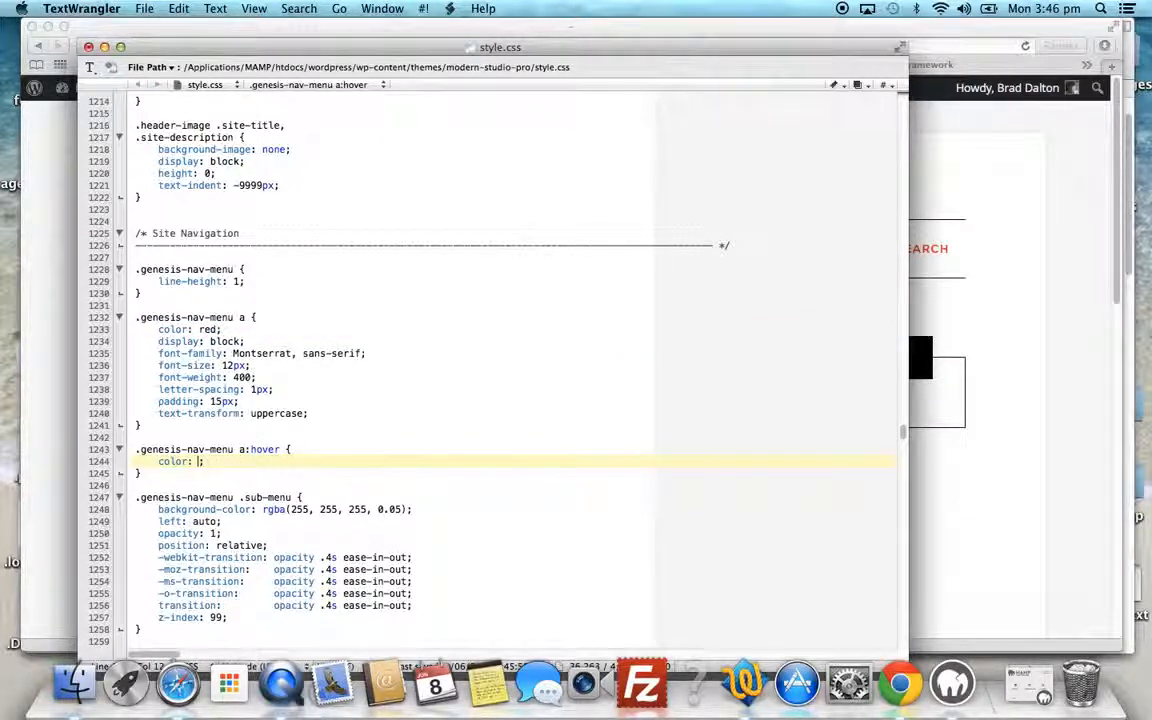
- Replace the .genesis-nav-menu a:hover colour with green
type("gred")
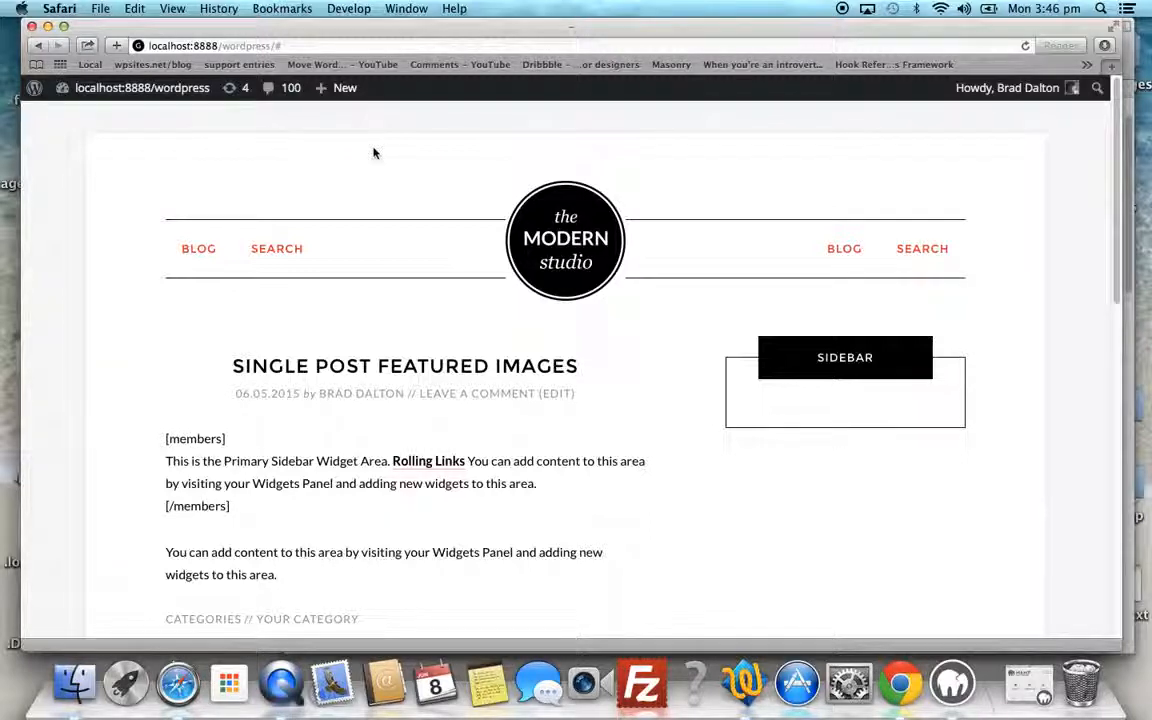
mouse_move(420, 476)
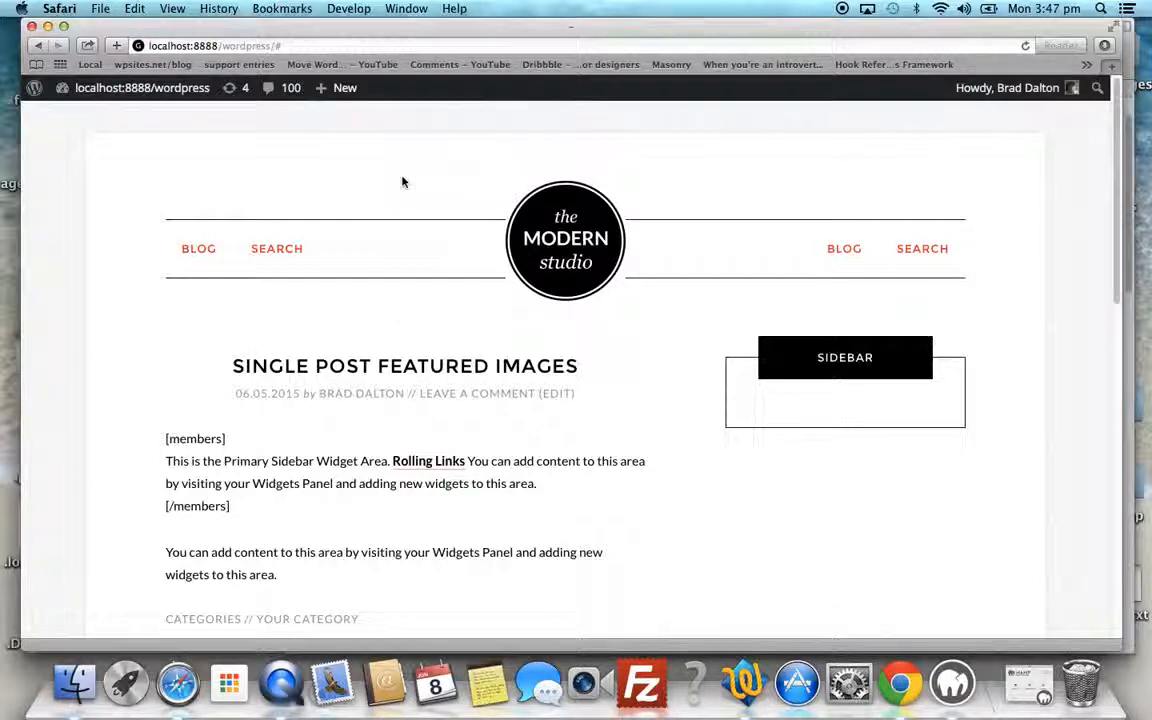
mouse_move(900, 684)
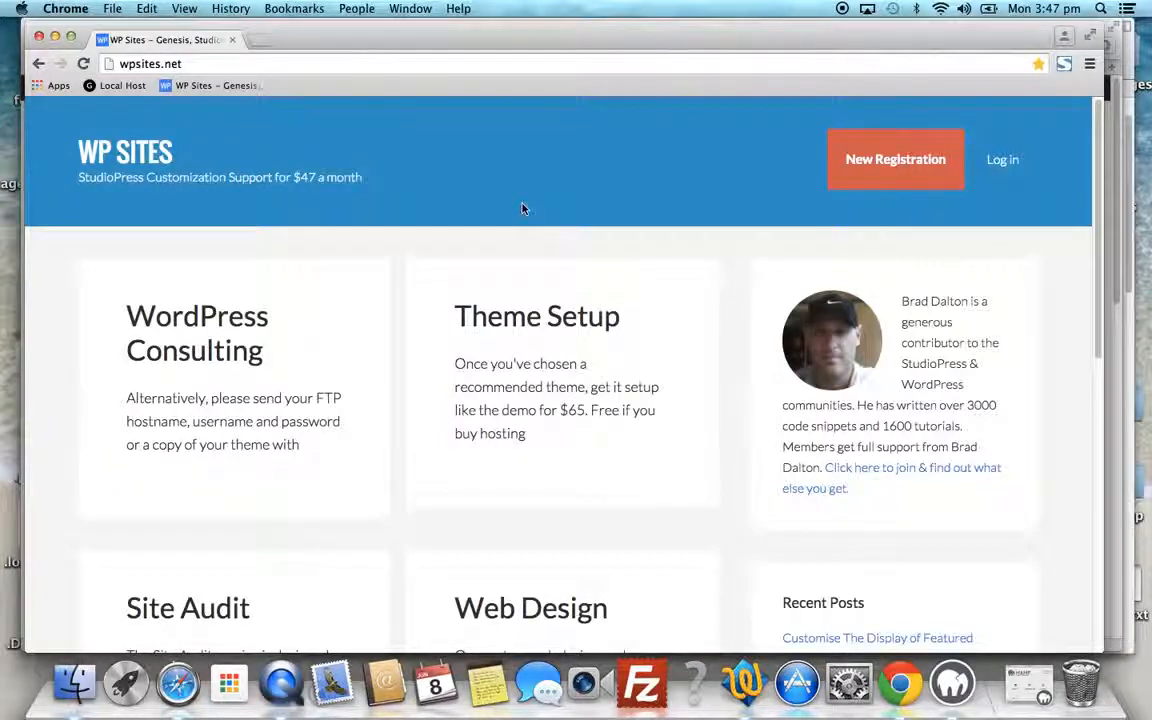
mouse_move(280, 684)
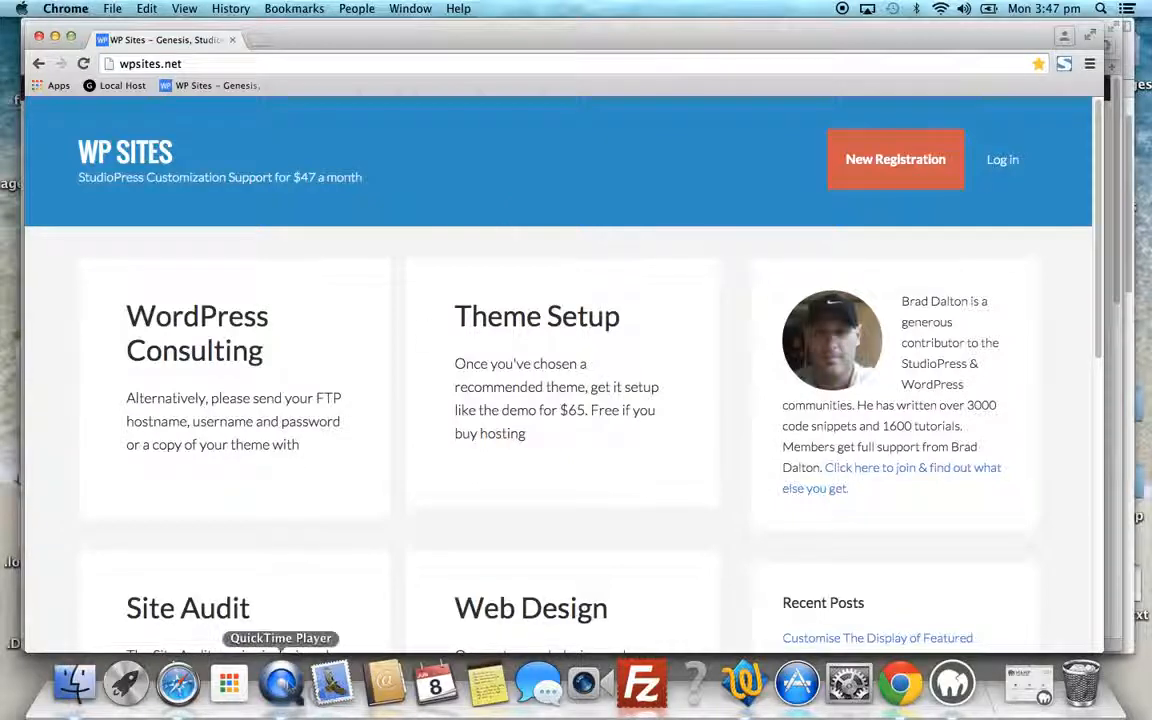